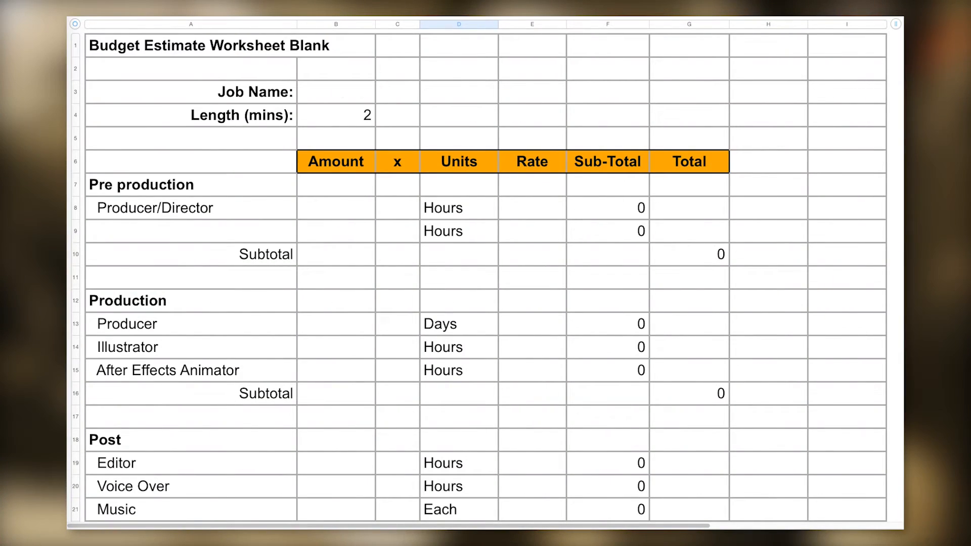
Scroll down to the Post section and the job cost totals with the header row frozen
scroll(down, 3)
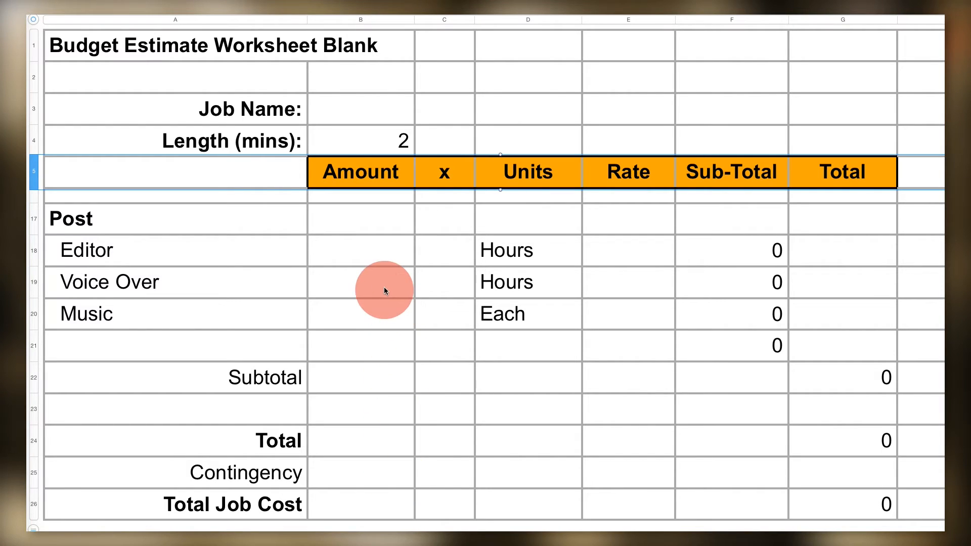
Enter Voice Over as amount 1, 2 hours at a rate of 350 for a 700 sub-total
text(1)
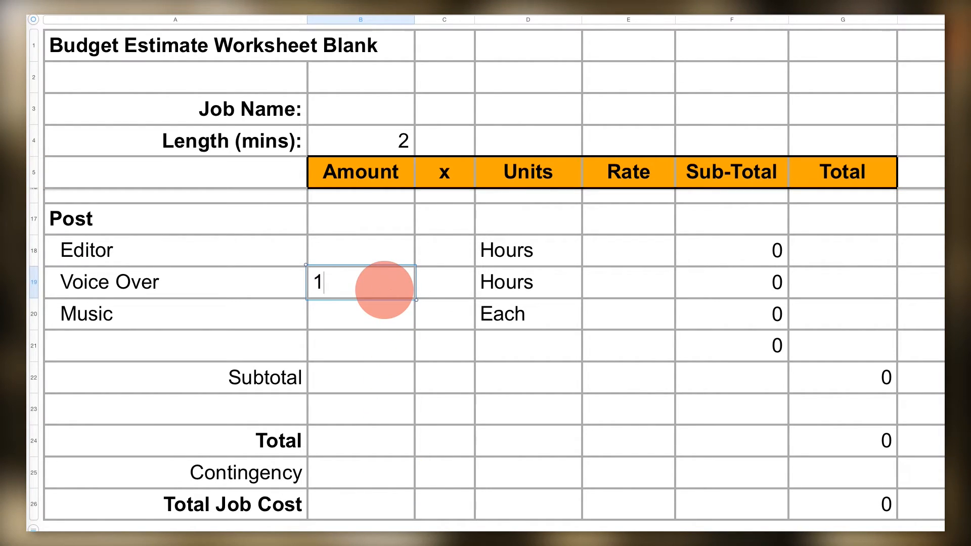
text(2)
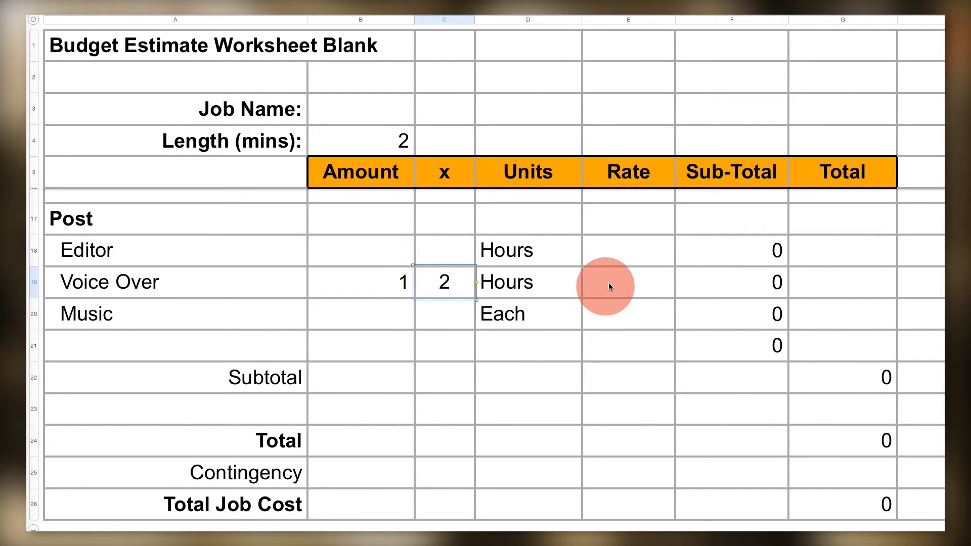
click(627, 282)
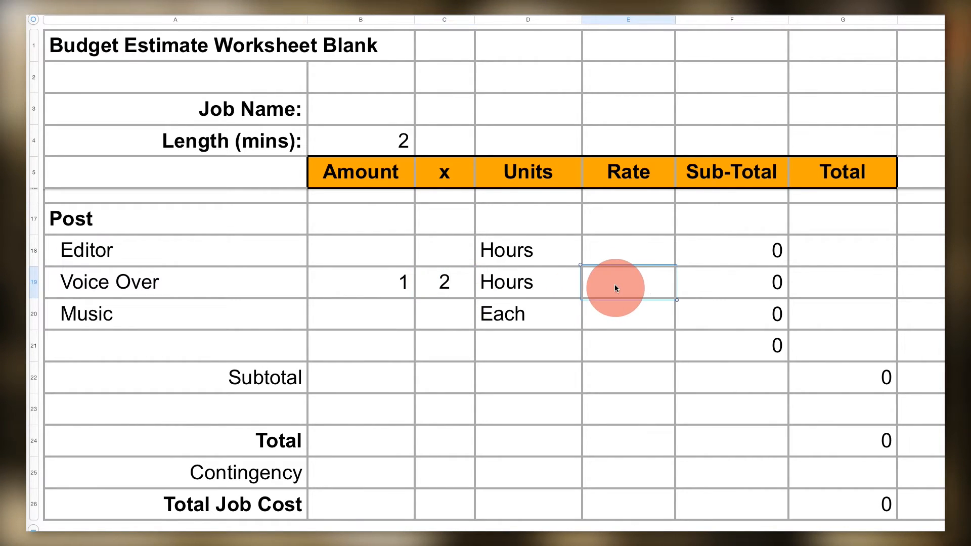
text(350)
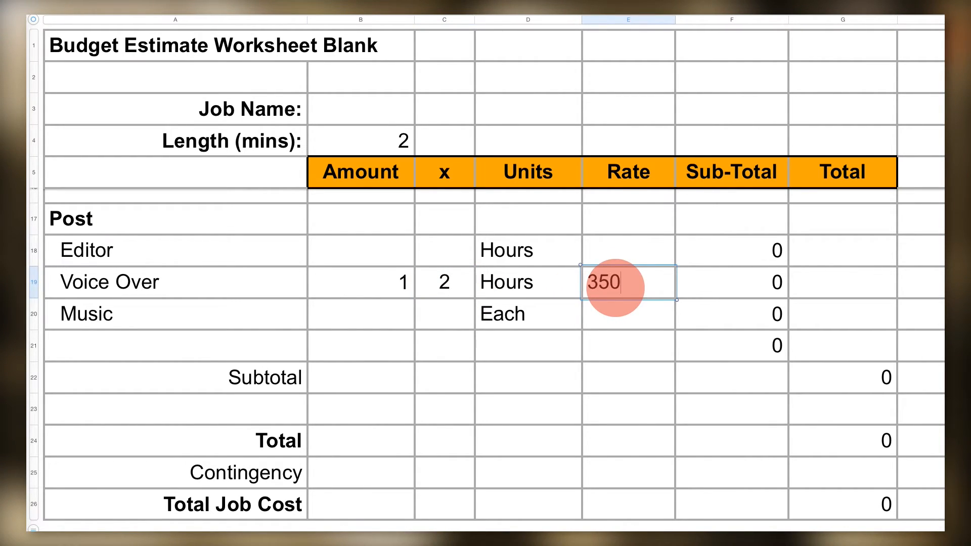
key(enter)
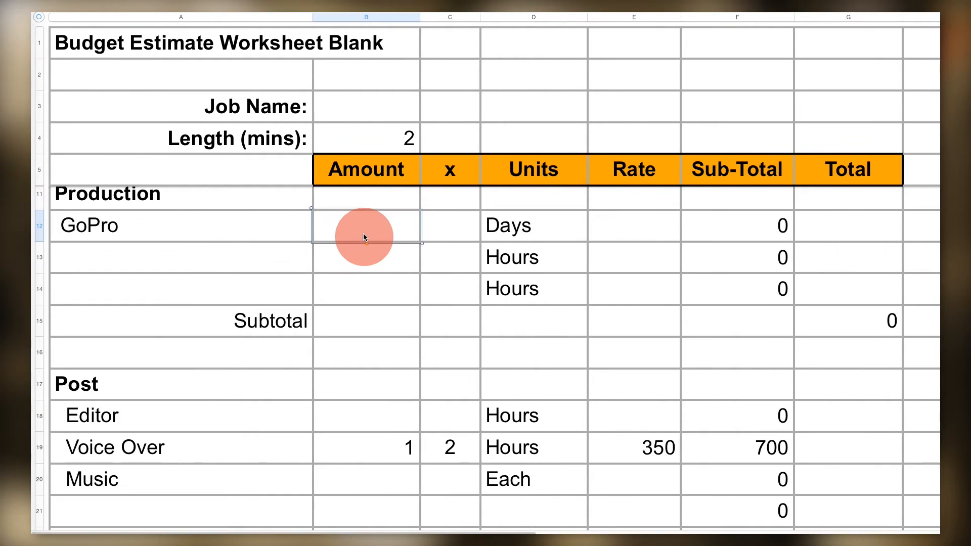
Enter amounts 2, 2 and 5 for the Production line items
text(2)
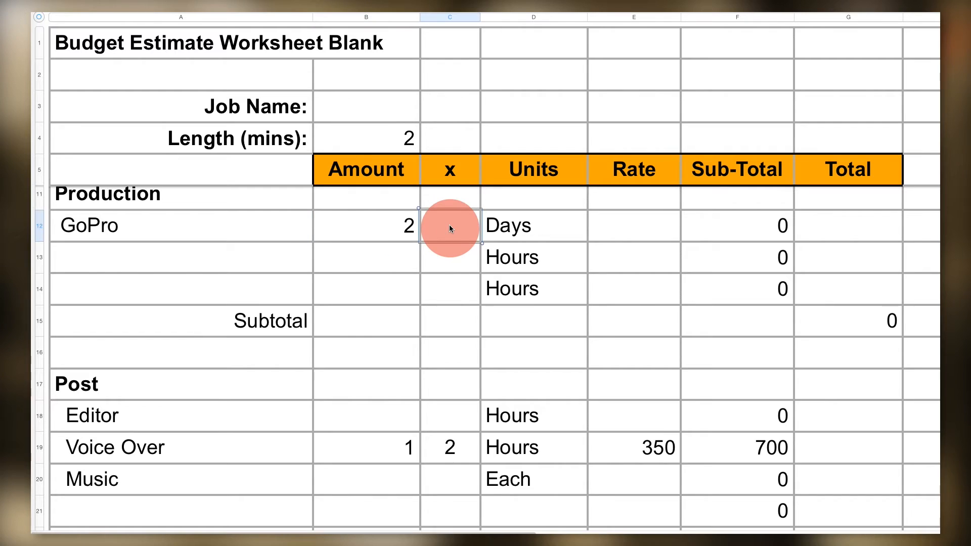
text(2)
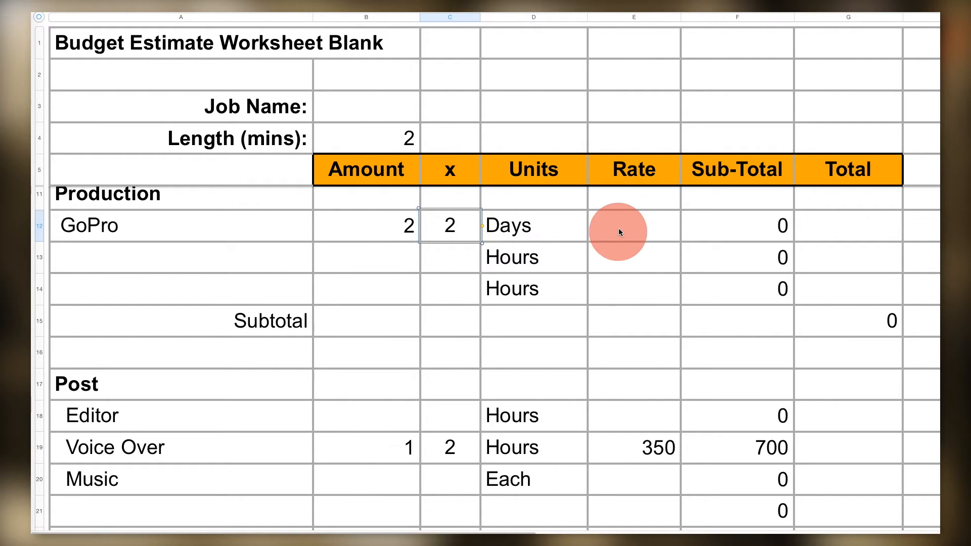
text(5)
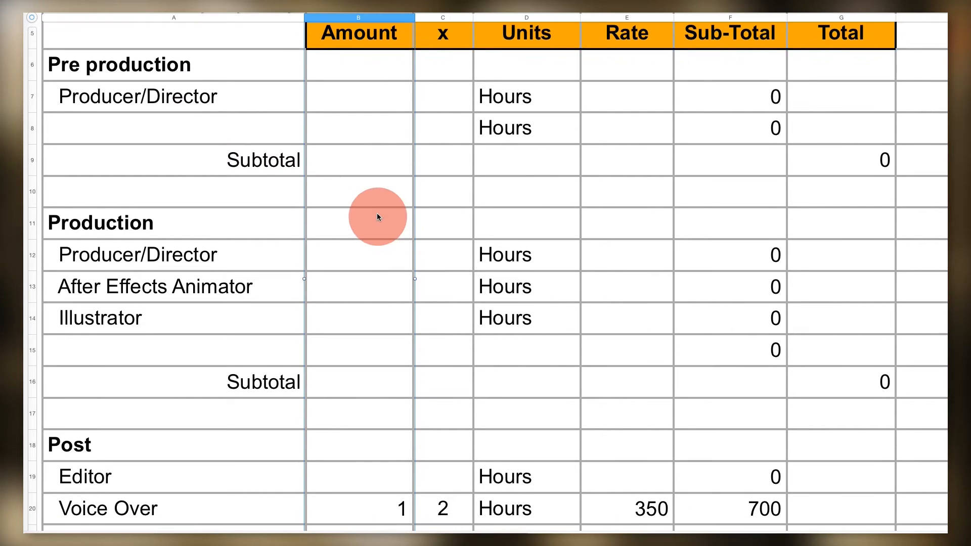
Enter Production rates: Illustrator 75, After Effects Animator 750, Producer/Director 3,750
scroll(down, 3)
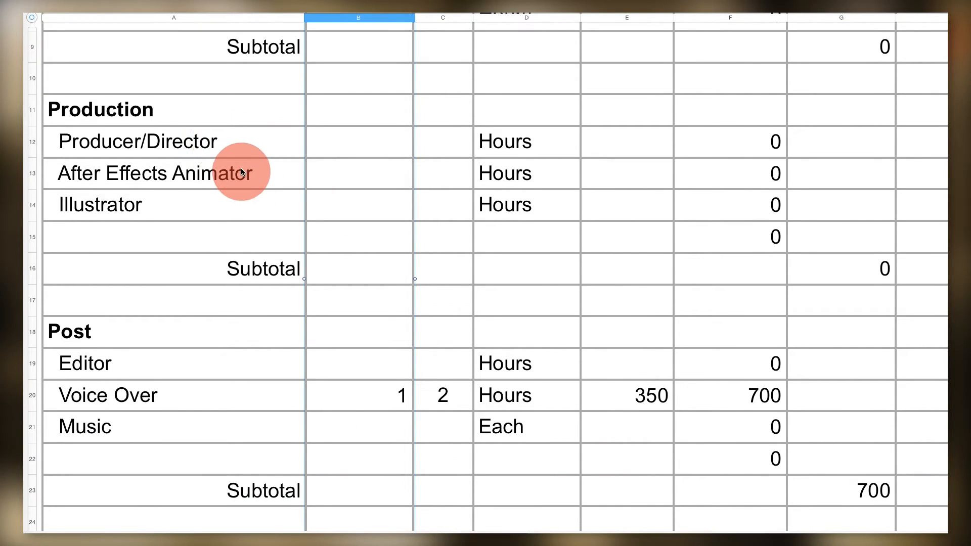
mouse_move(162, 220)
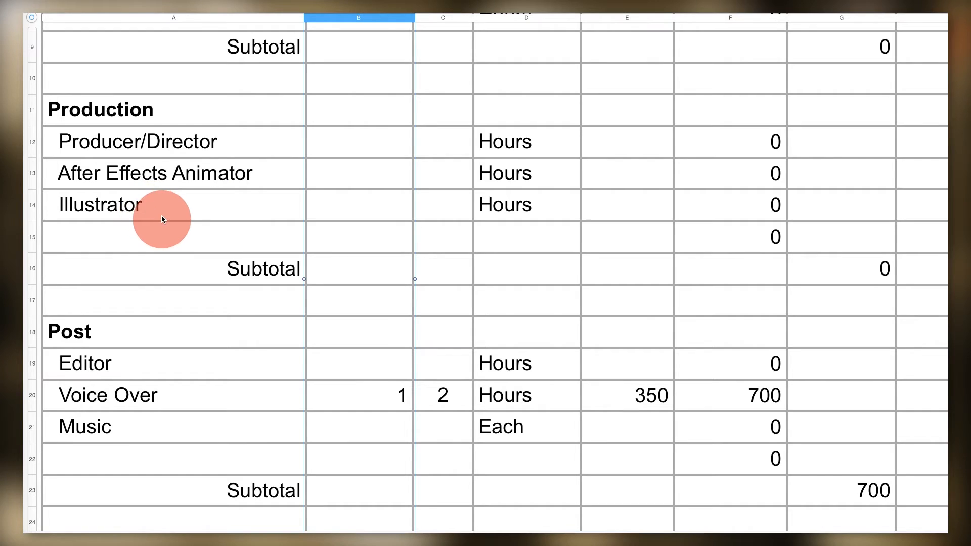
scroll(down, 3)
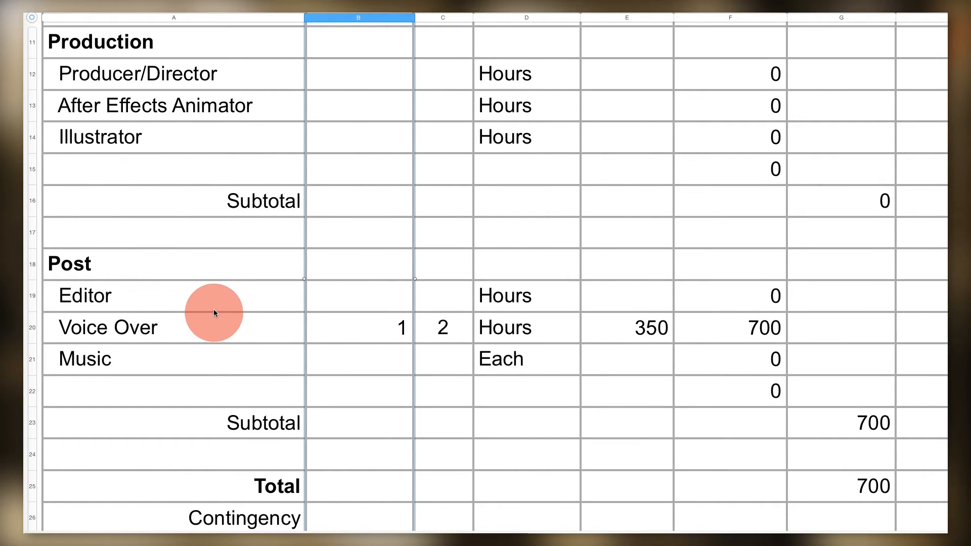
scroll(down, 3)
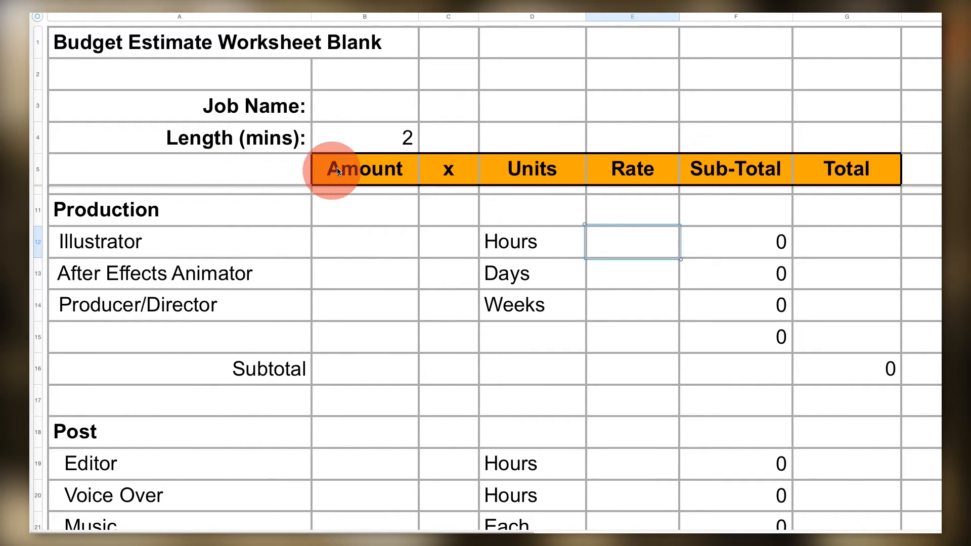
mouse_move(286, 260)
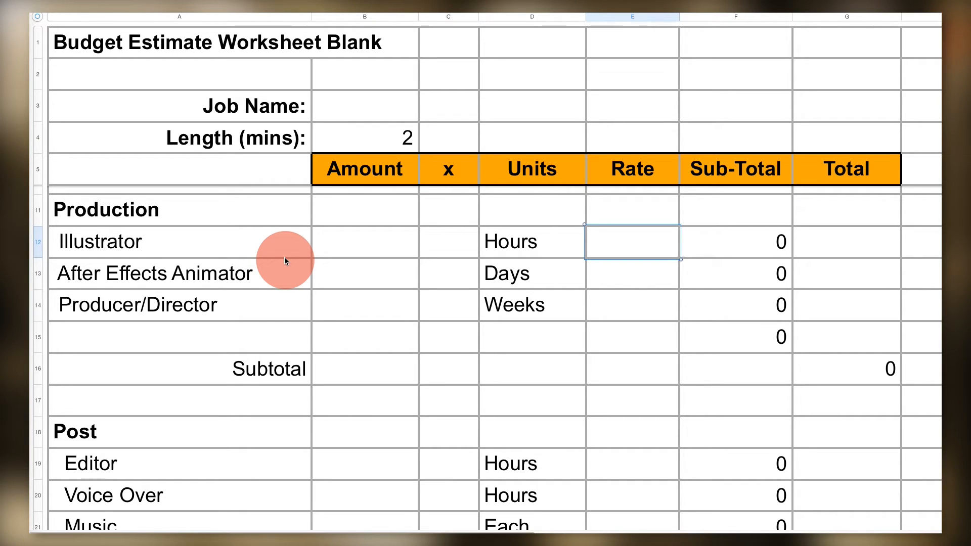
mouse_move(520, 211)
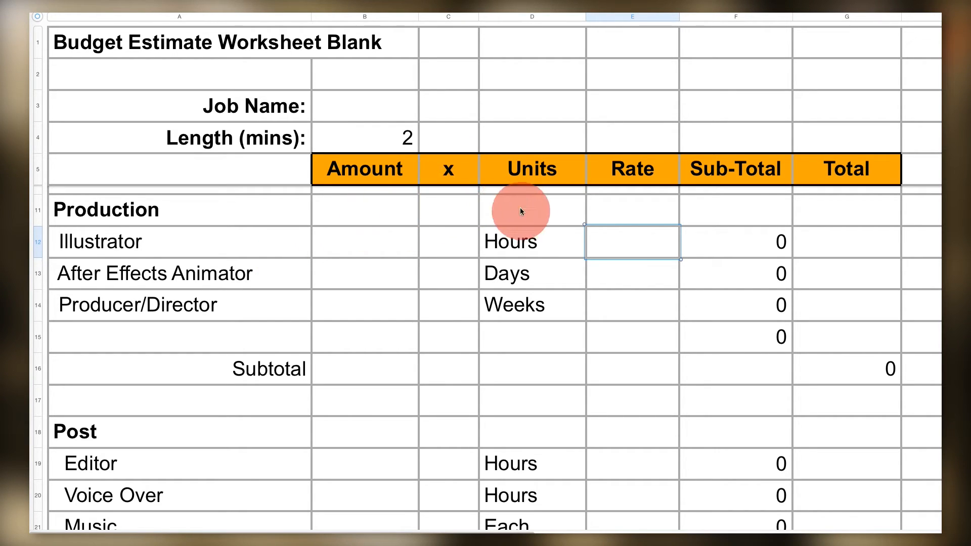
mouse_move(568, 302)
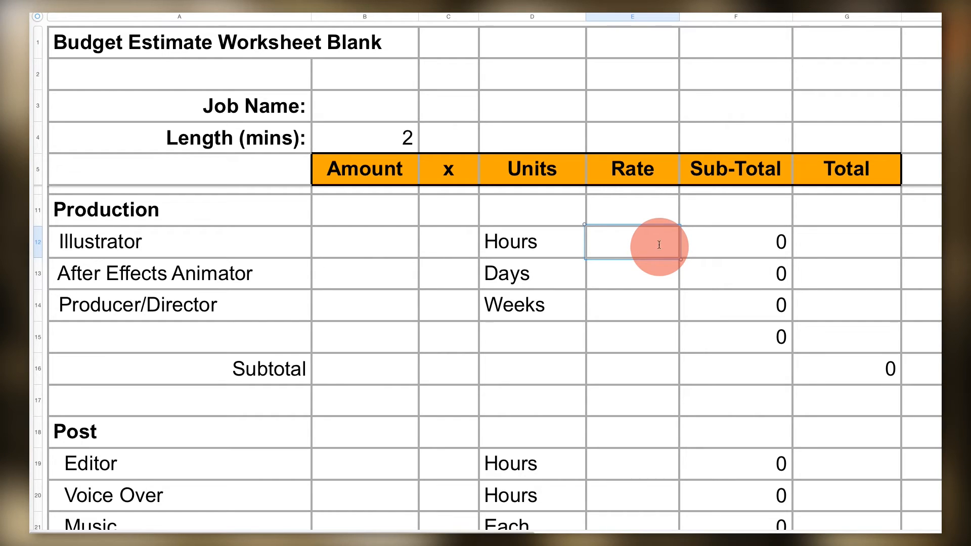
text(75)
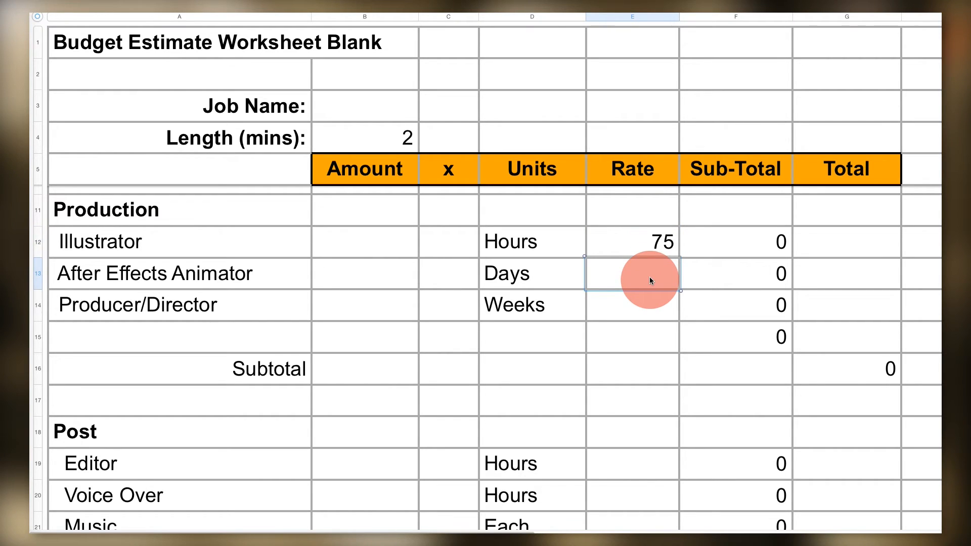
text(750)
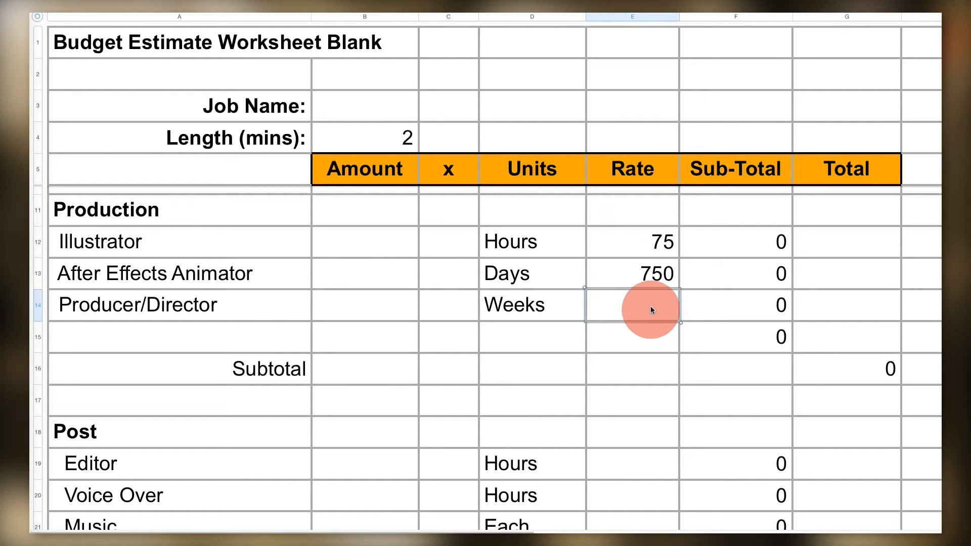
text(3750)
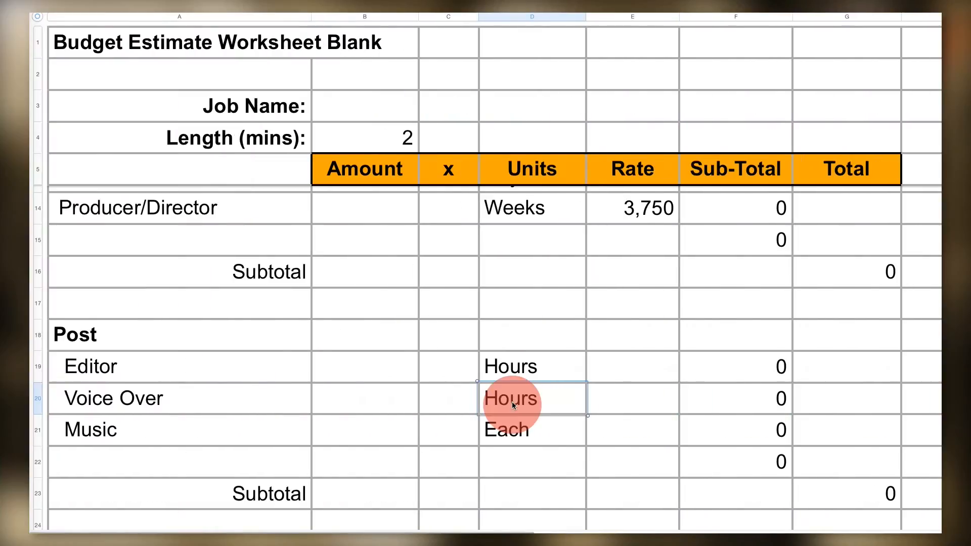
Change Voice Over to a Flat rate of 600
click(632, 399)
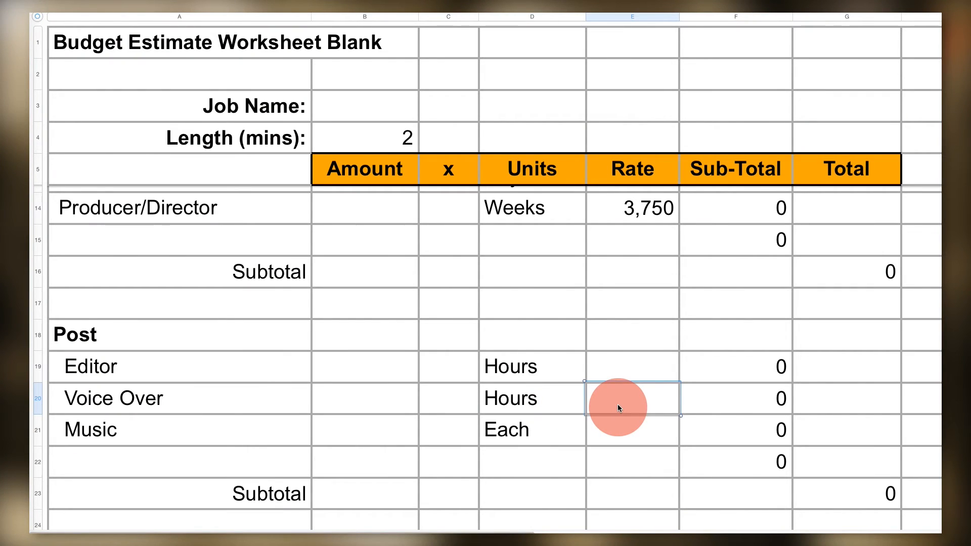
text(600)
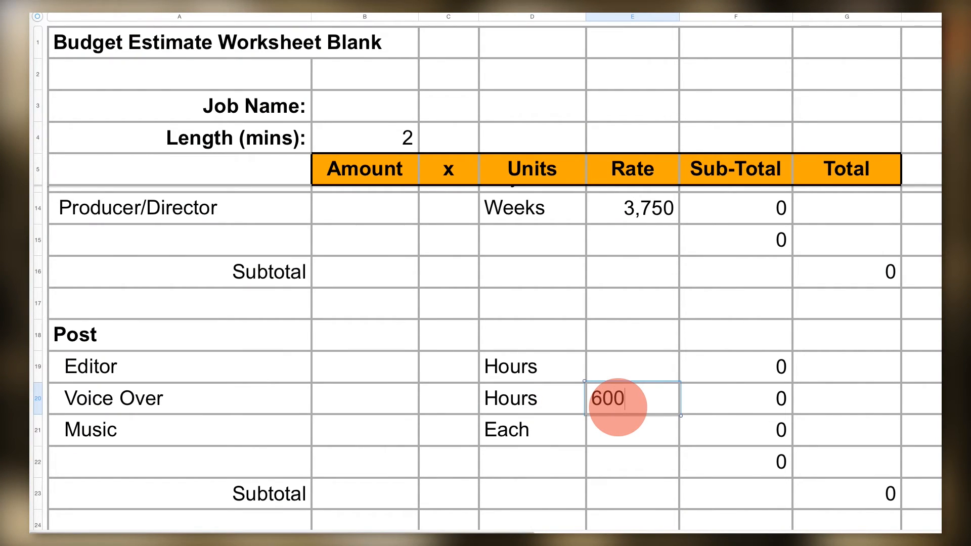
click(531, 399)
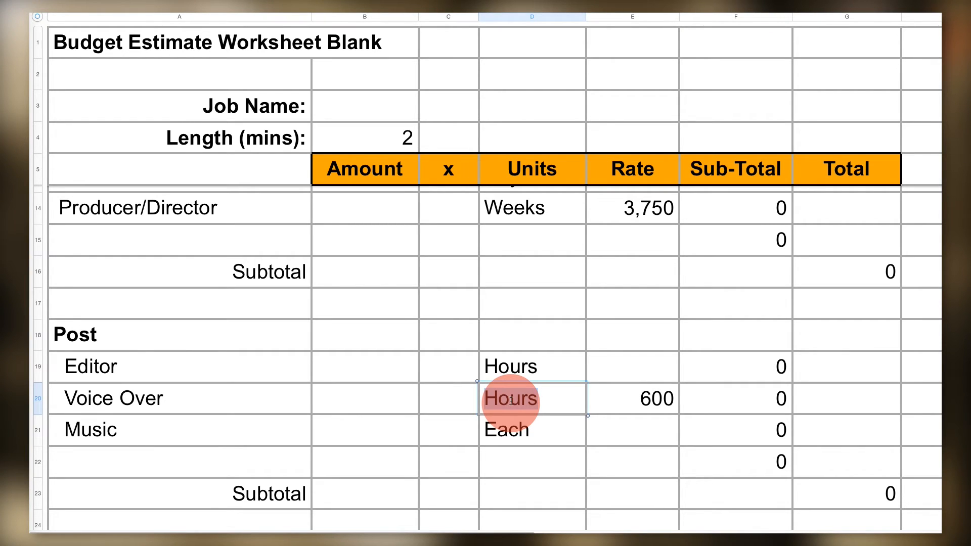
text(Flat)
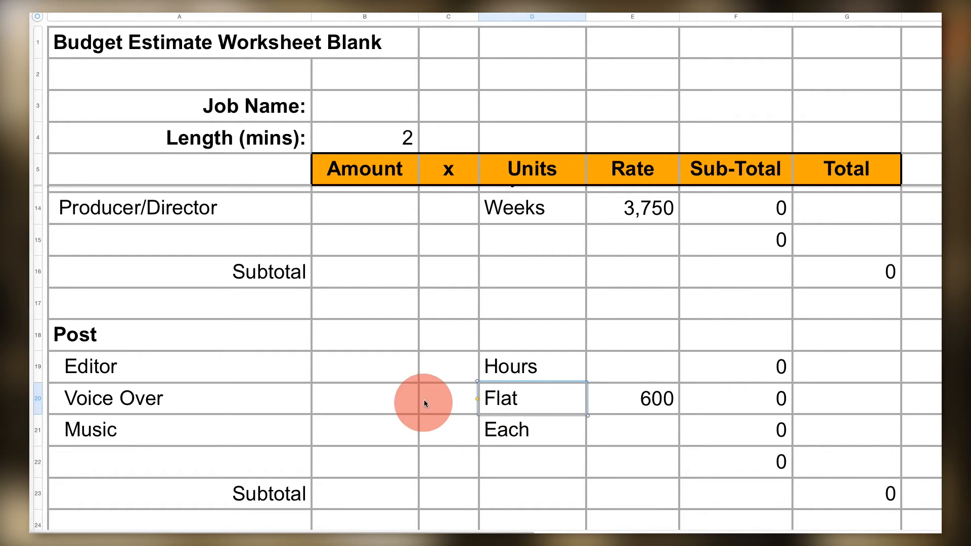
Add a line item 'Fog in a can' with amount 1 to complete the budget
text(1)
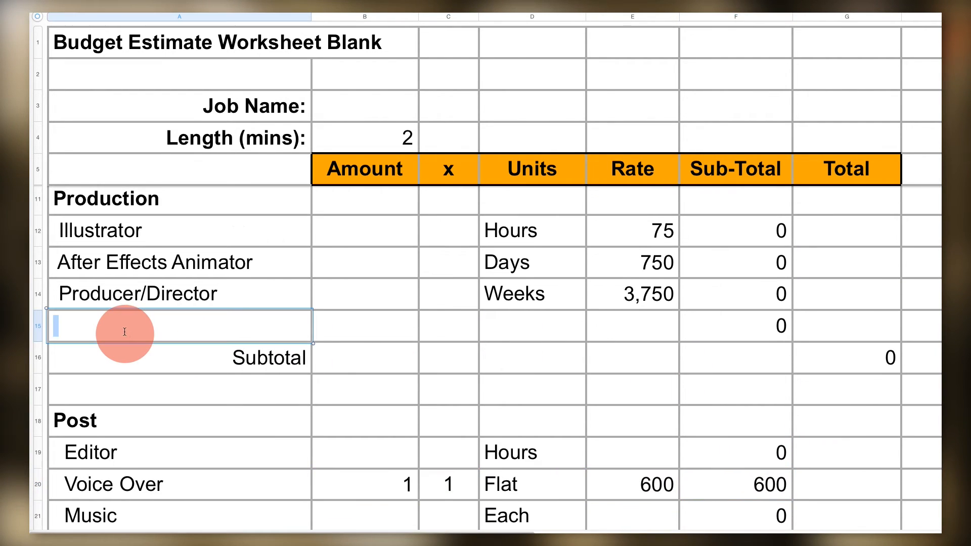
text(Fog in a can)
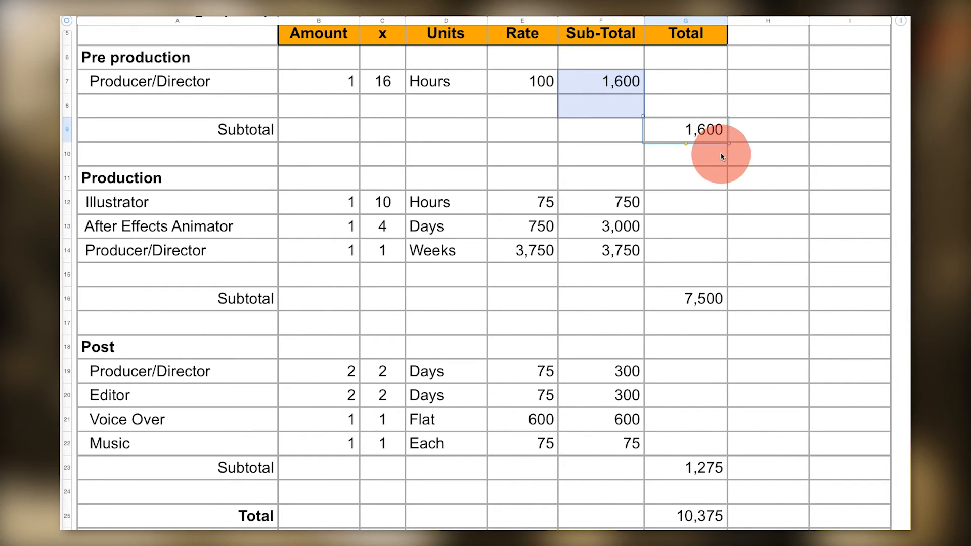
click(685, 299)
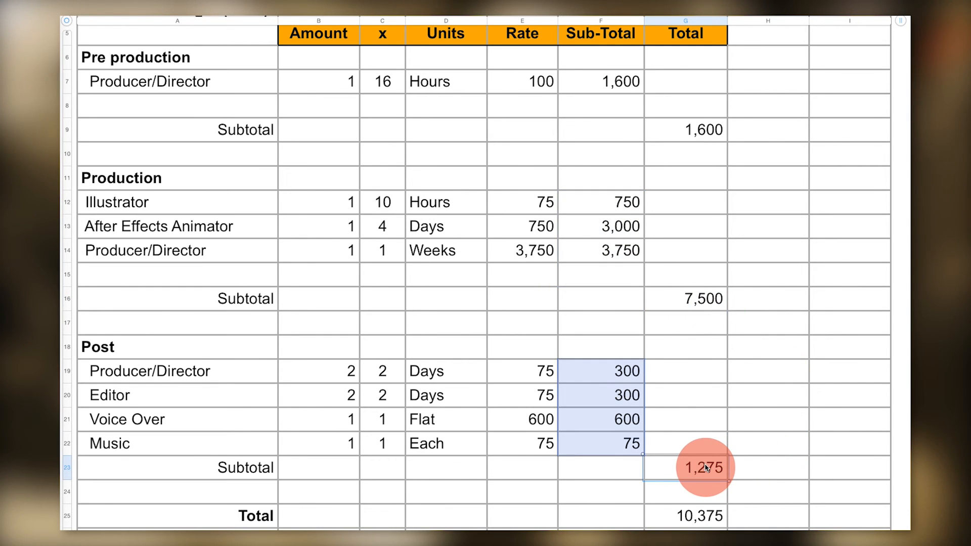
click(685, 516)
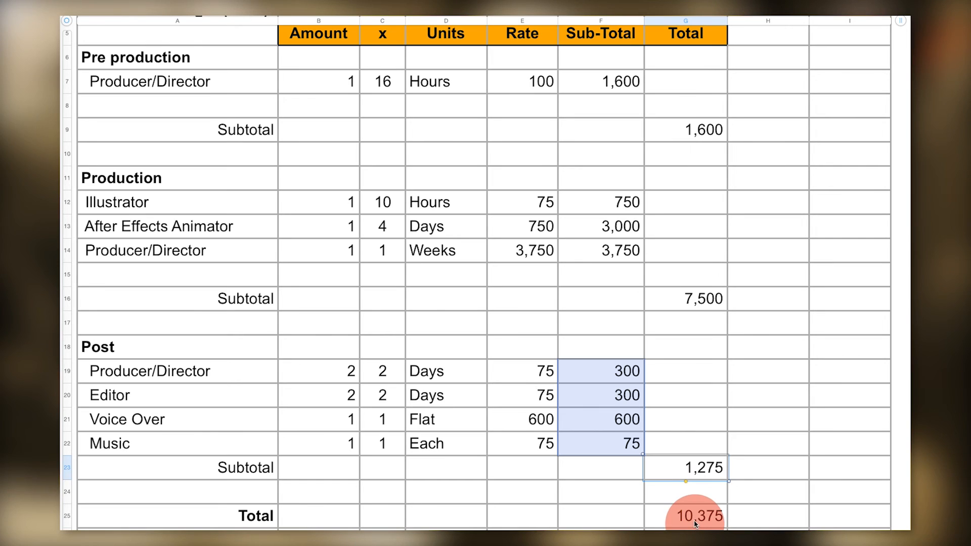